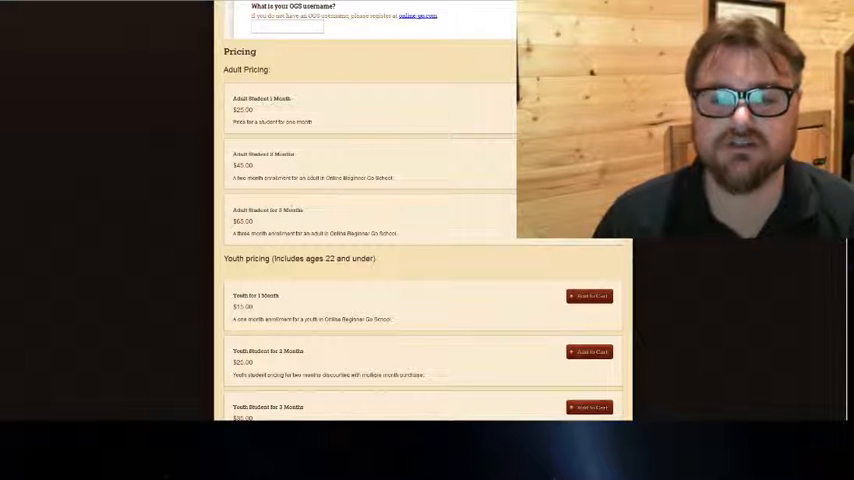
scroll("down", 3)
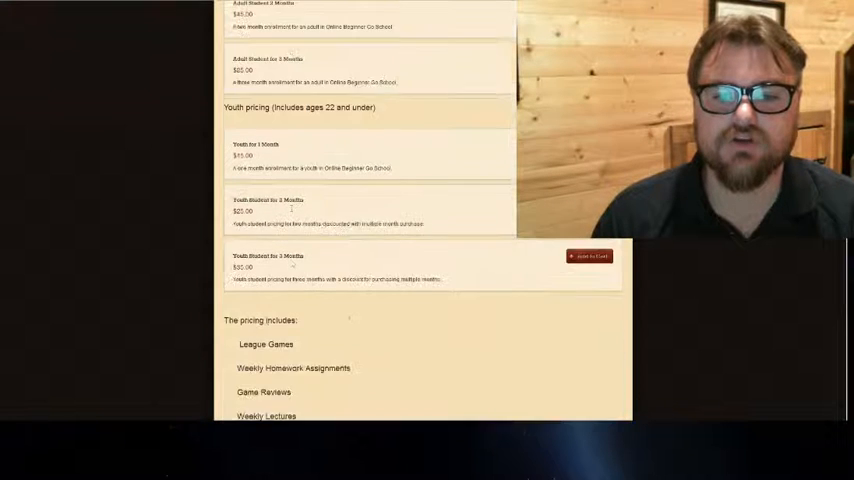
scroll("down", 3)
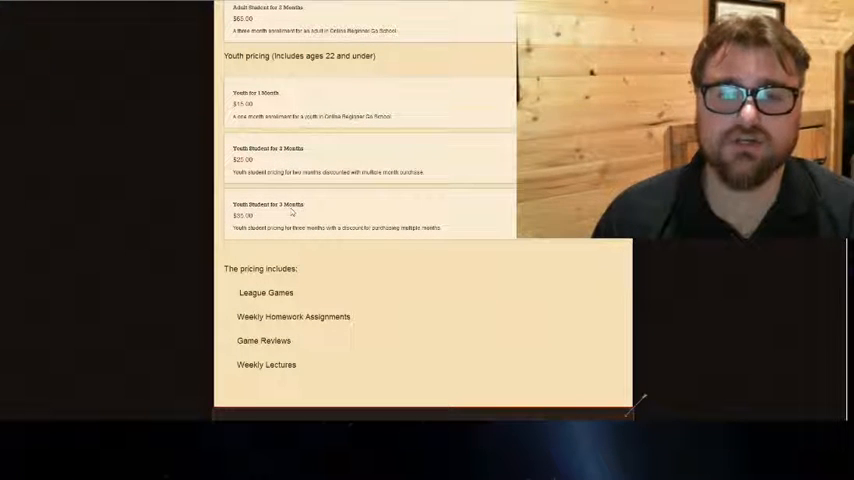